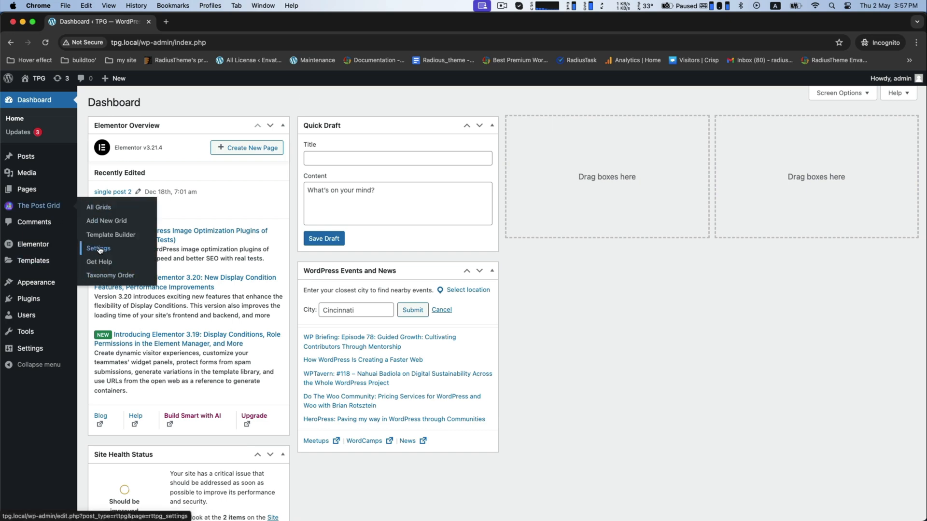
Select and copy the [tpg_my_account] shortcode from The Post Grid's My Account settings.
{"action": "left_click", "coordinate": [98, 248]}
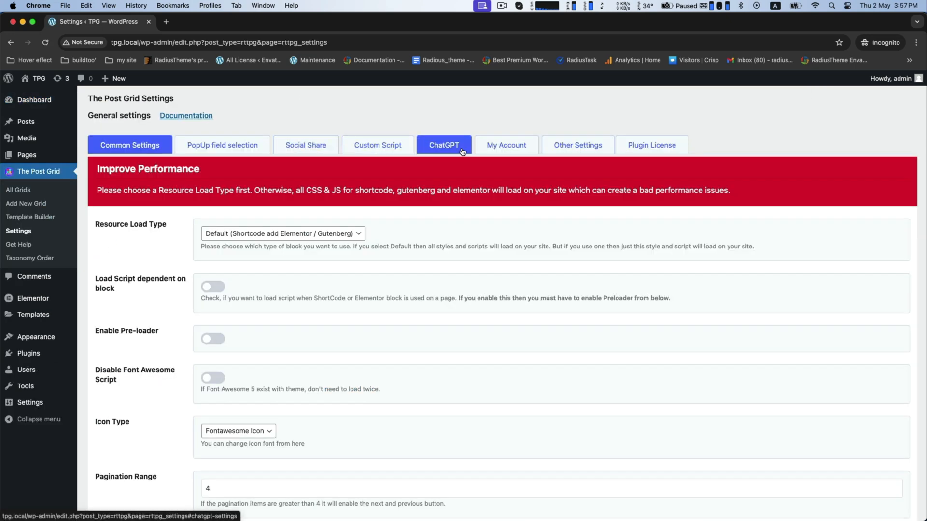
{"action": "left_click", "coordinate": [506, 145]}
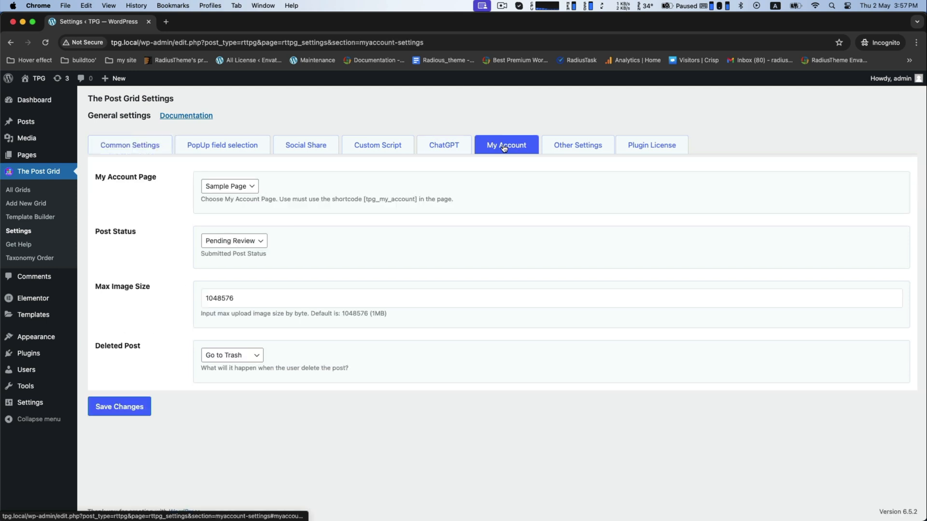
{"action": "mouse_move", "coordinate": [367, 225]}
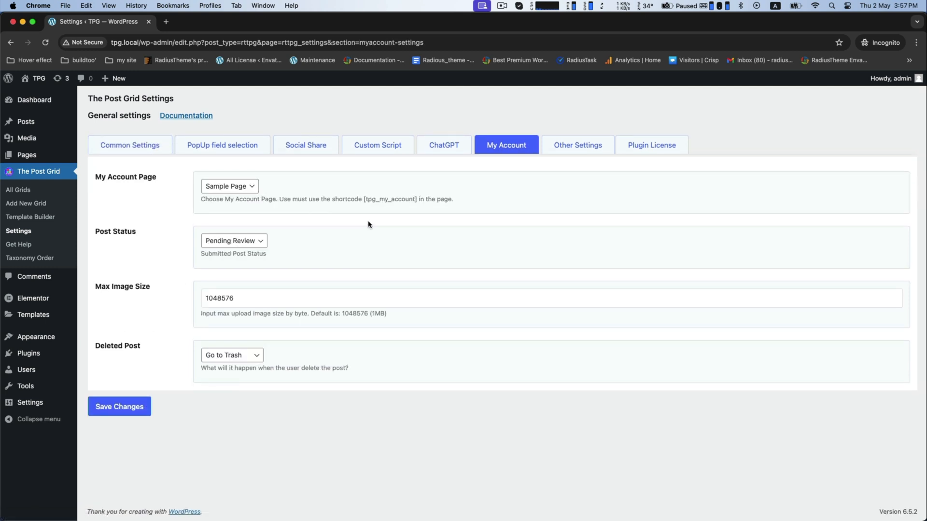
{"action": "double_click", "coordinate": [390, 199]}
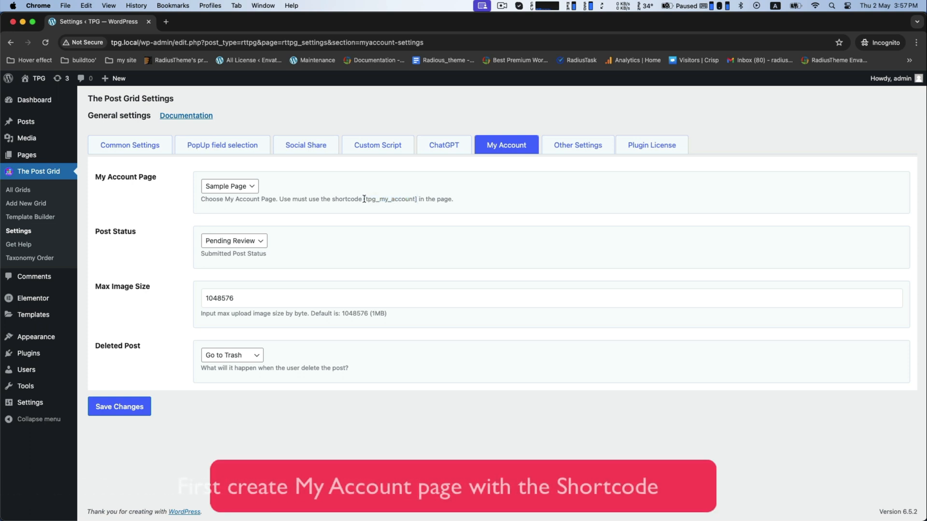
{"action": "right_click", "coordinate": [390, 199]}
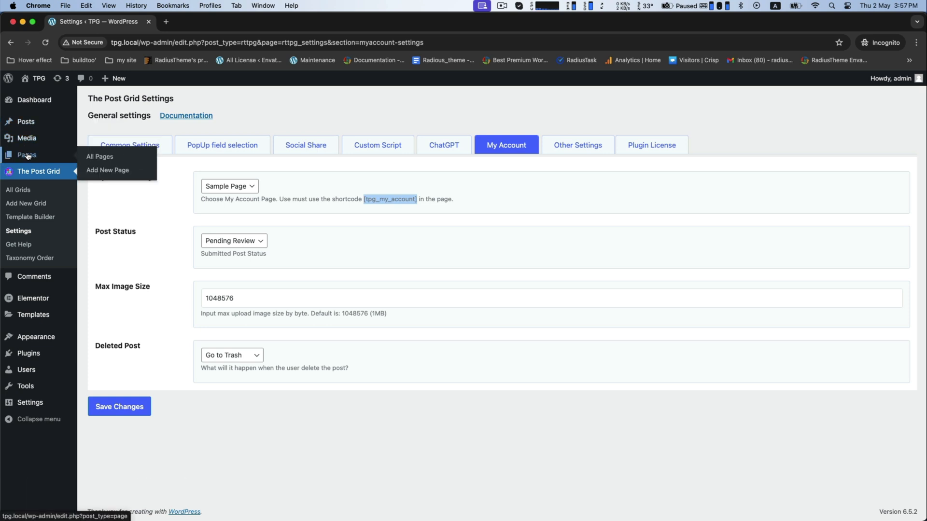
{"action": "mouse_move", "coordinate": [107, 170]}
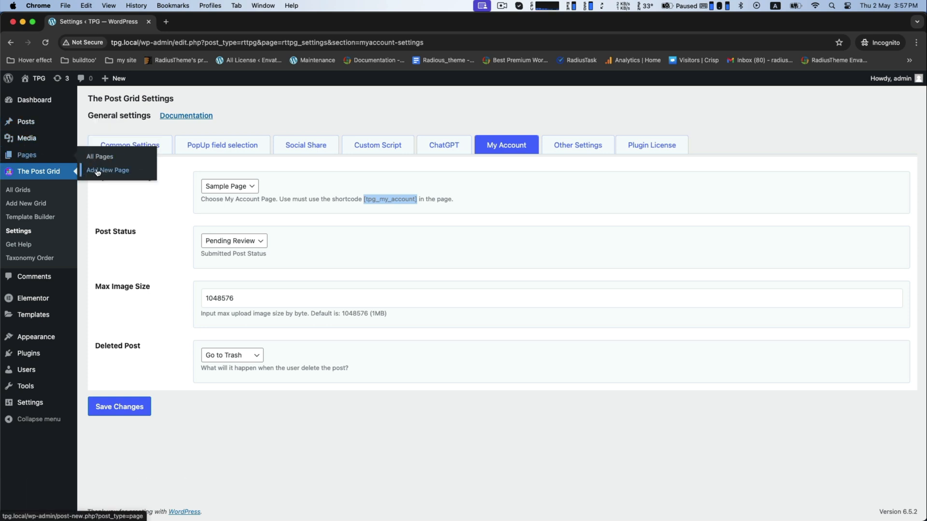
Create a new page titled 'My Account'.
{"action": "left_click", "coordinate": [108, 170]}
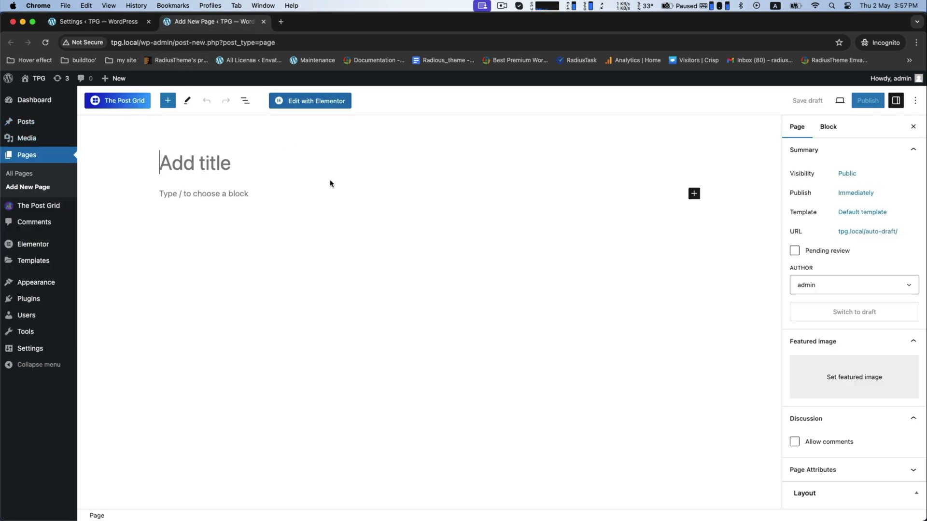
{"action": "type", "text": "My"}
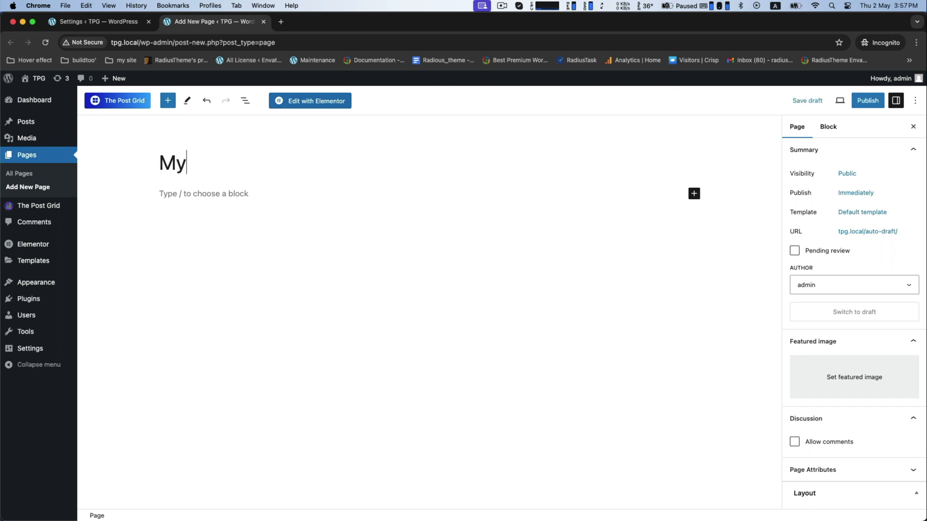
{"action": "type", "text": "Account"}
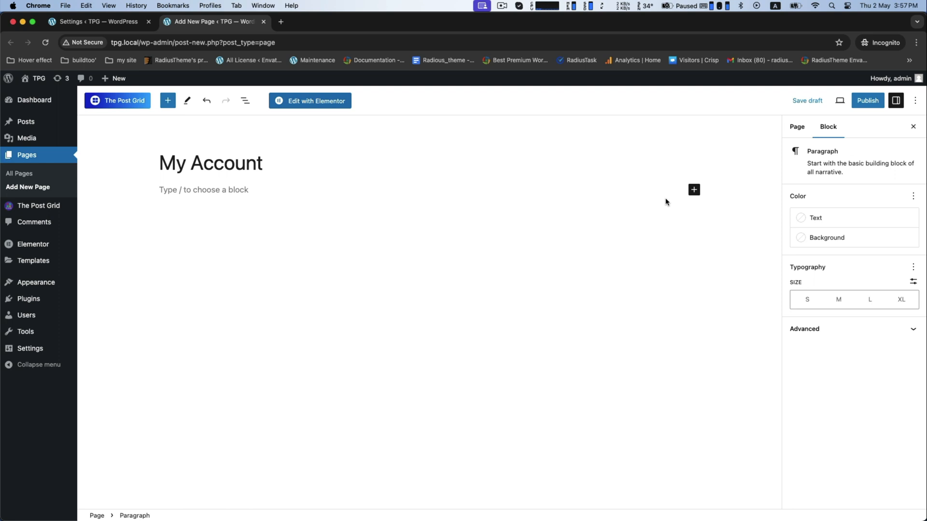
Add a Shortcode block containing [tpg_my_account] and publish the page.
{"action": "left_click", "coordinate": [694, 190]}
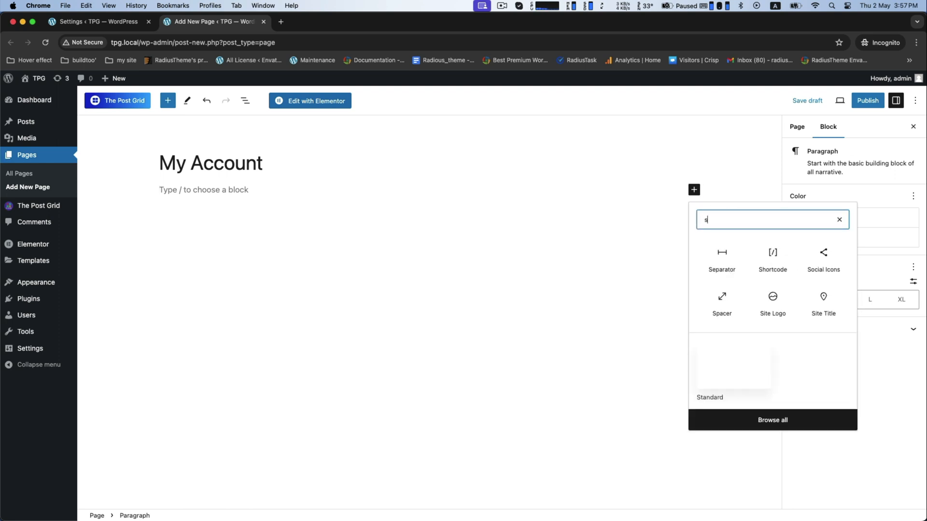
{"action": "left_click", "coordinate": [772, 256]}
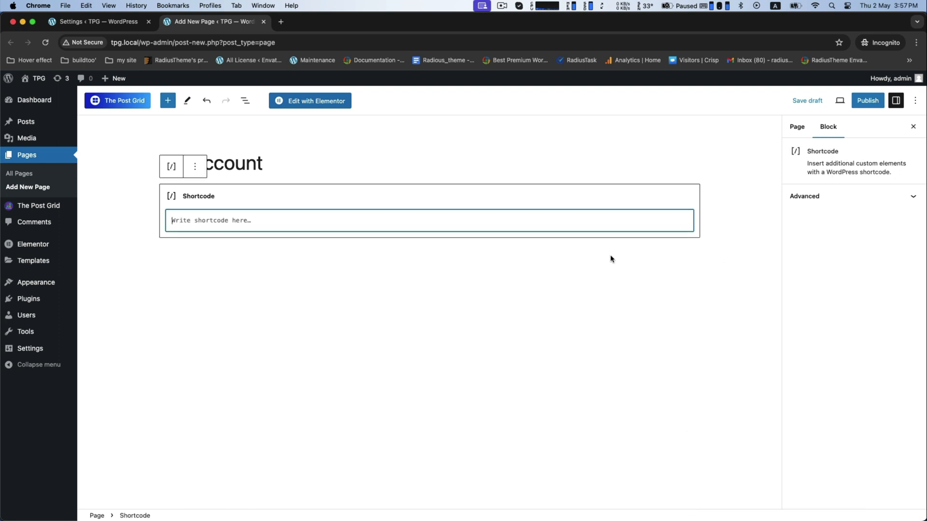
{"action": "type", "text": "[tpg_my_account]"}
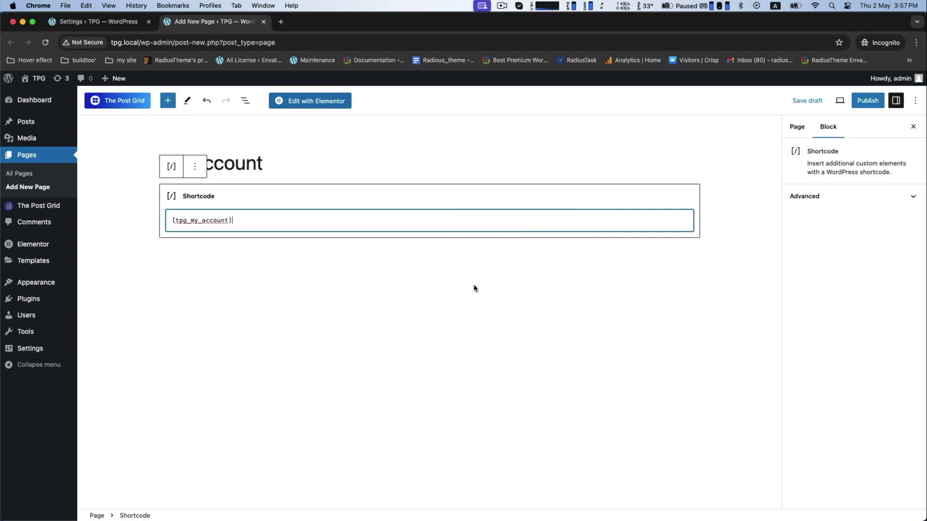
{"action": "mouse_move", "coordinate": [867, 100]}
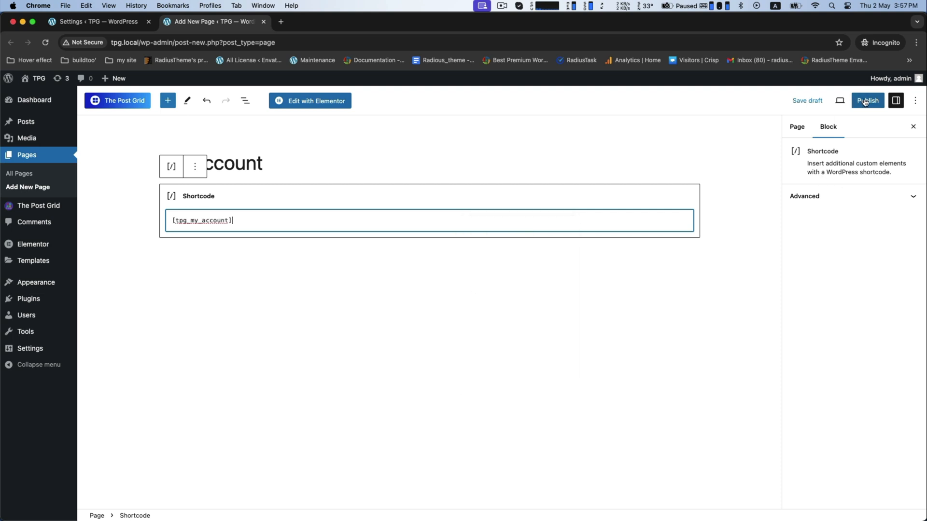
{"action": "left_click", "coordinate": [867, 101]}
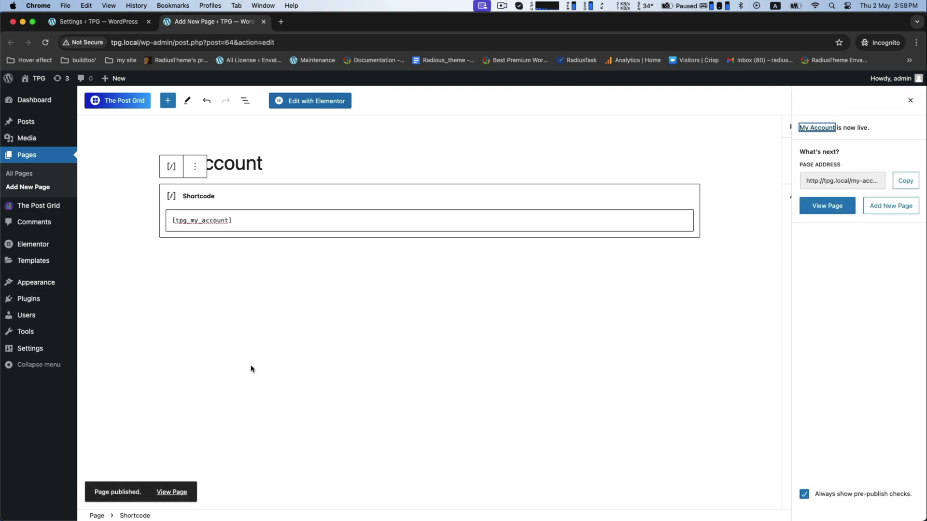
View the live My Account dashboard page, then return to the plugin settings.
{"action": "left_click", "coordinate": [827, 205]}
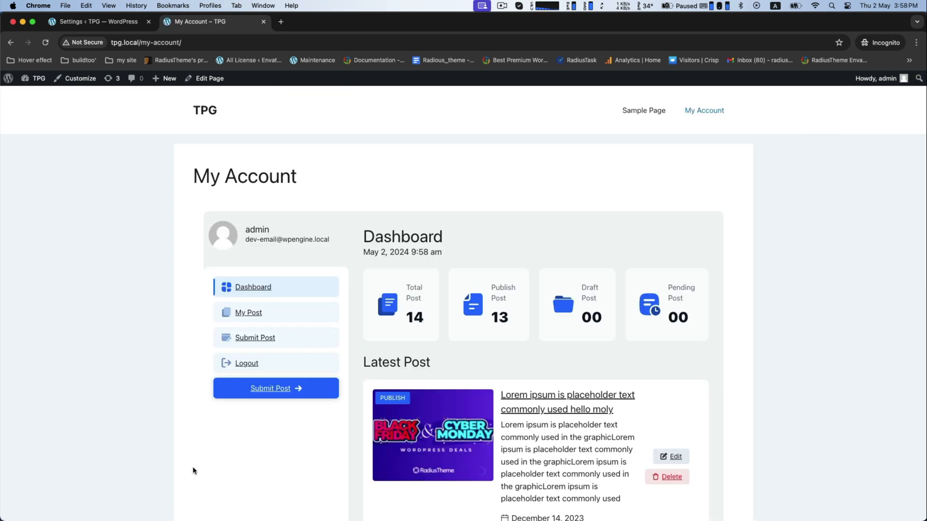
{"action": "left_click", "coordinate": [98, 22]}
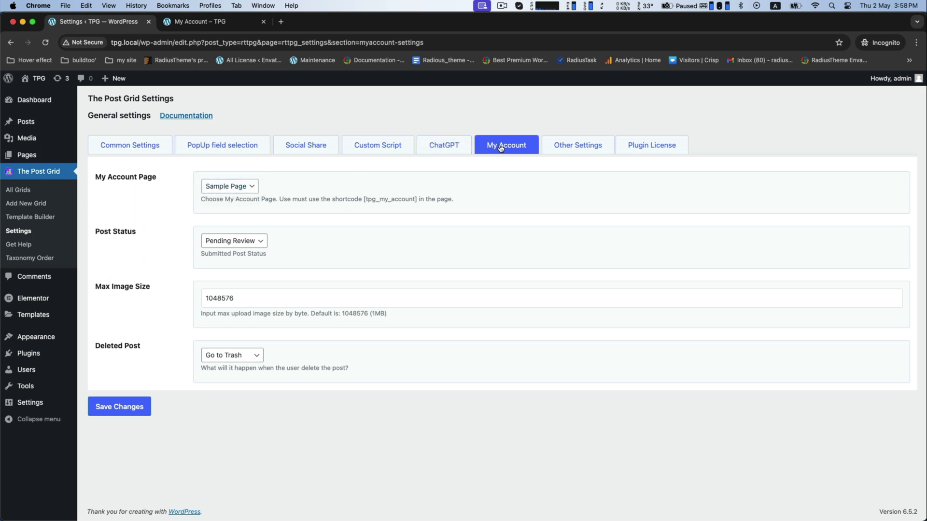
Choose My Account as the account page, keep Post Status at Pending Review, and save.
{"action": "left_click", "coordinate": [129, 144]}
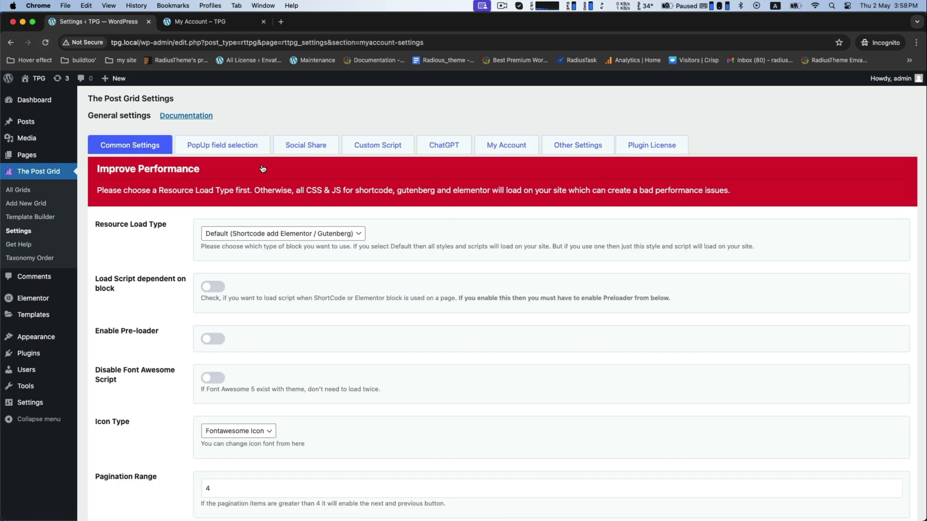
{"action": "left_click", "coordinate": [505, 145]}
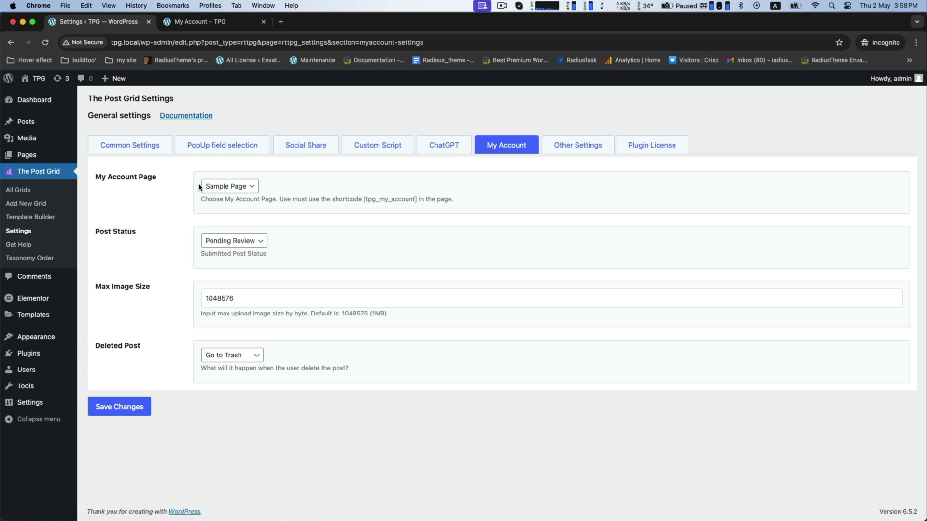
{"action": "left_click", "coordinate": [229, 187]}
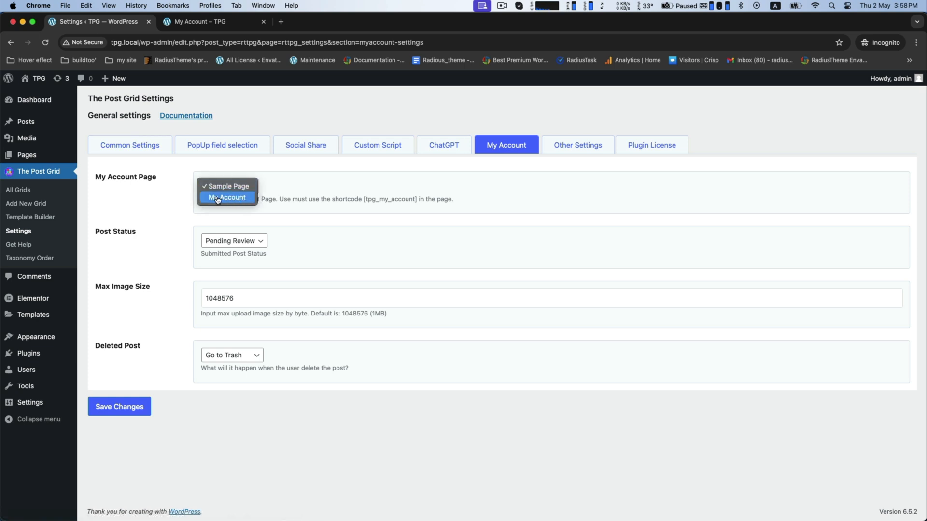
{"action": "left_click", "coordinate": [226, 197]}
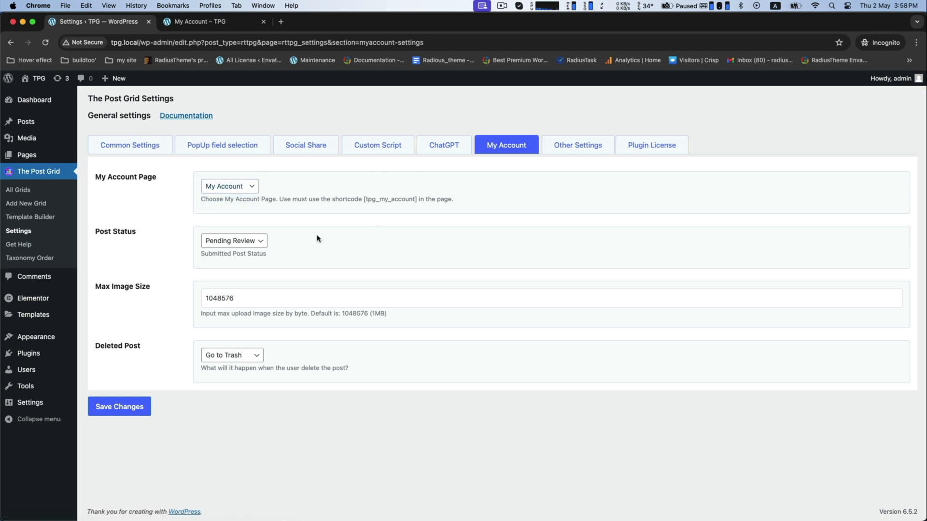
{"action": "mouse_move", "coordinate": [185, 240]}
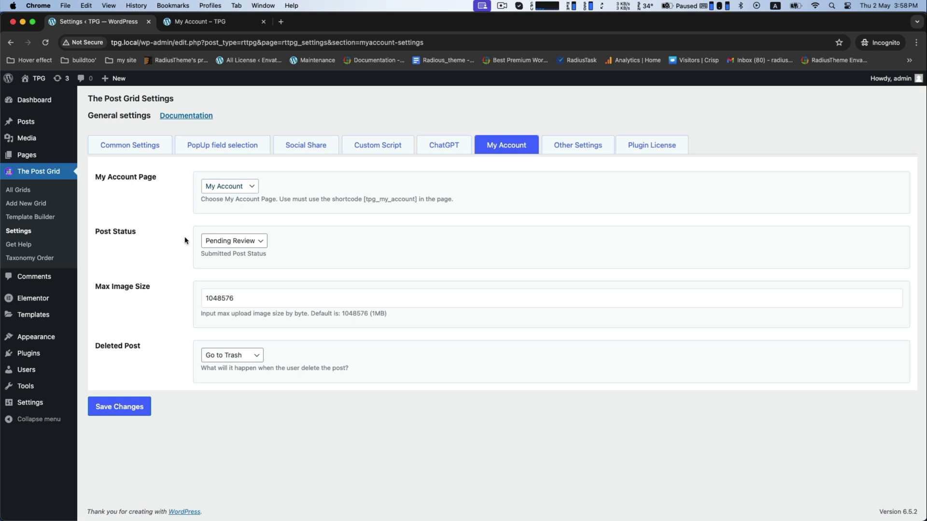
{"action": "left_click", "coordinate": [233, 240]}
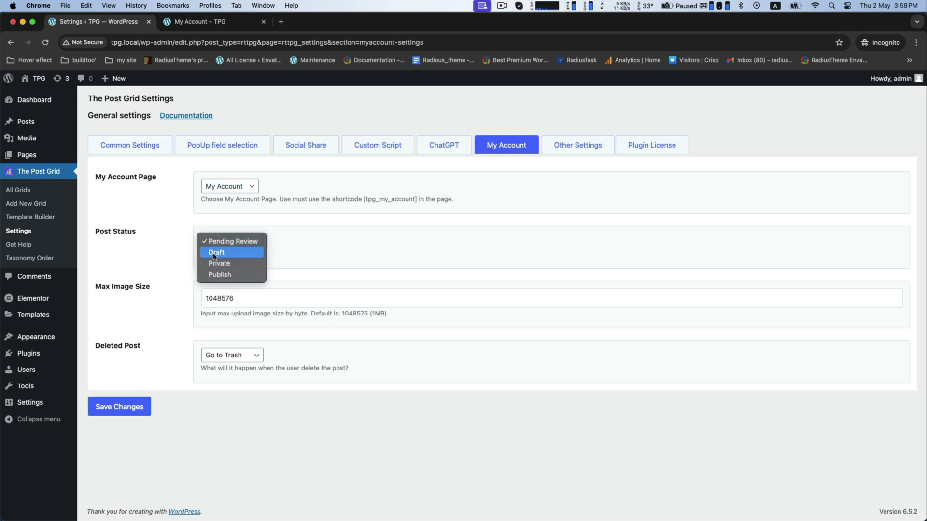
{"action": "mouse_move", "coordinate": [219, 274]}
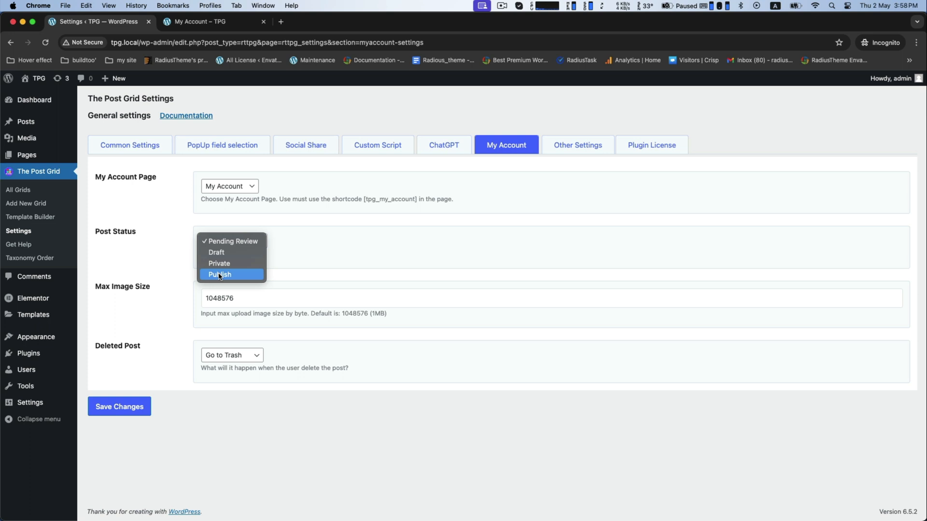
{"action": "left_click", "coordinate": [231, 240]}
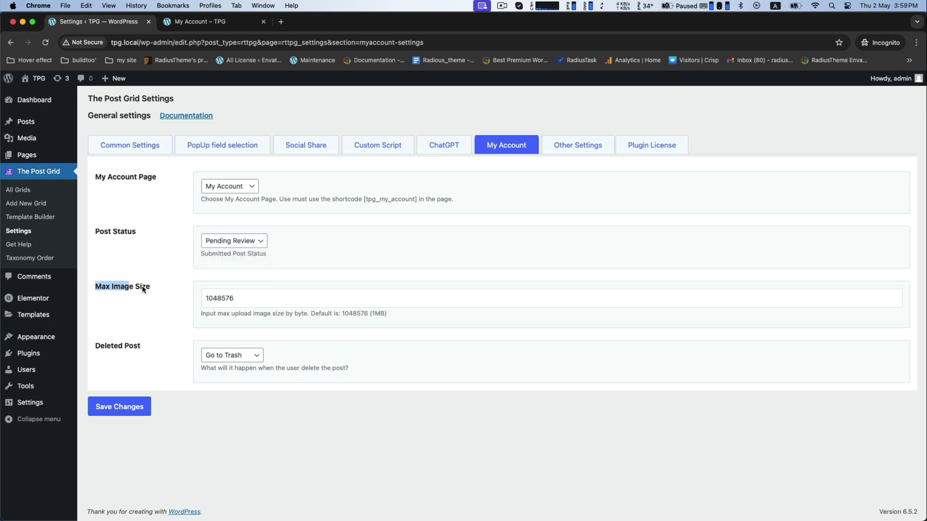
{"action": "mouse_move", "coordinate": [369, 313]}
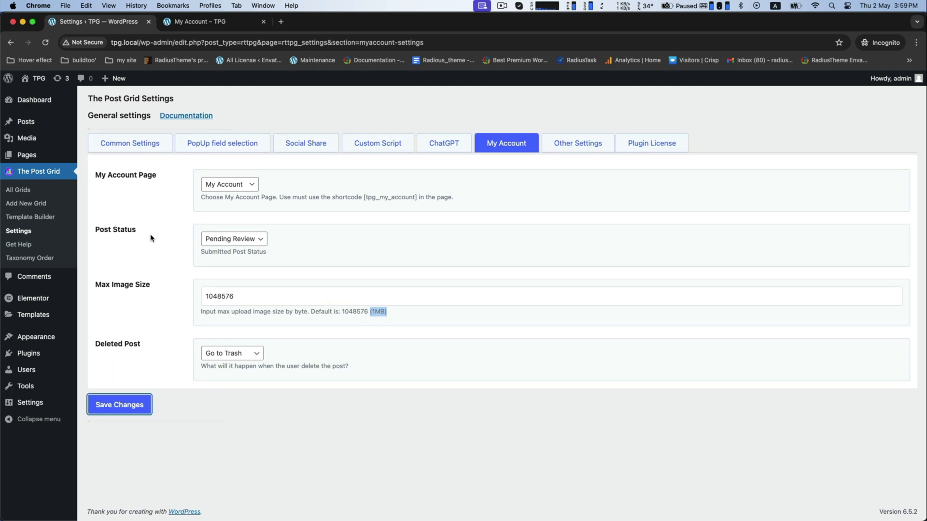
{"action": "left_click", "coordinate": [209, 21]}
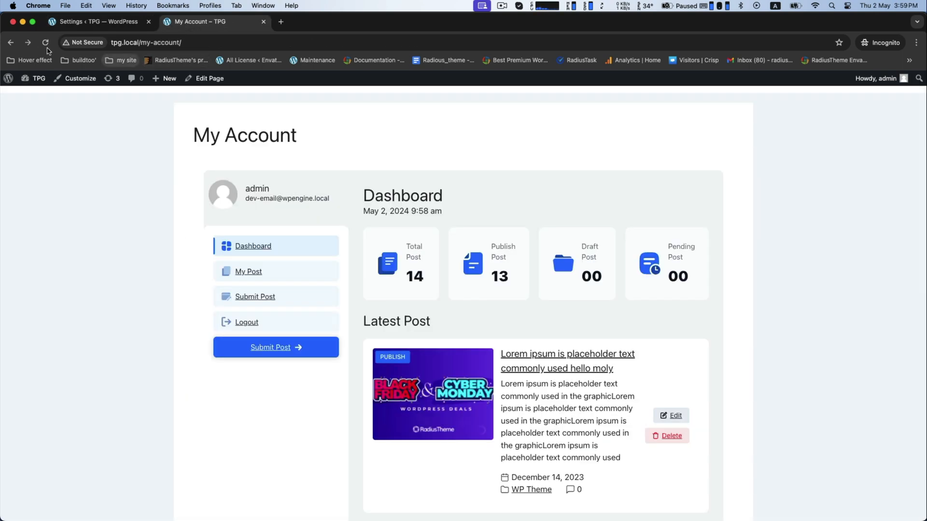
{"action": "mouse_move", "coordinate": [248, 271]}
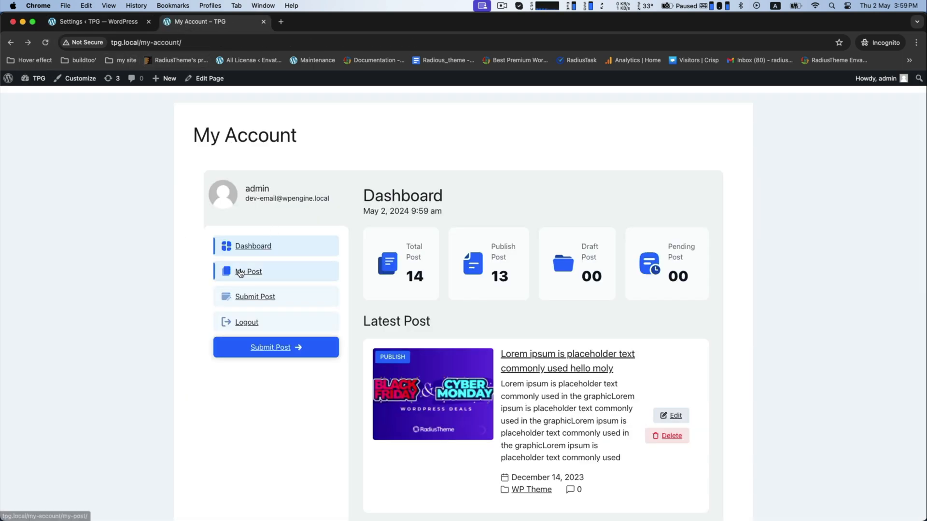
Bring up the submitted-posts list on the reloaded front-end account page.
{"action": "left_click", "coordinate": [248, 271]}
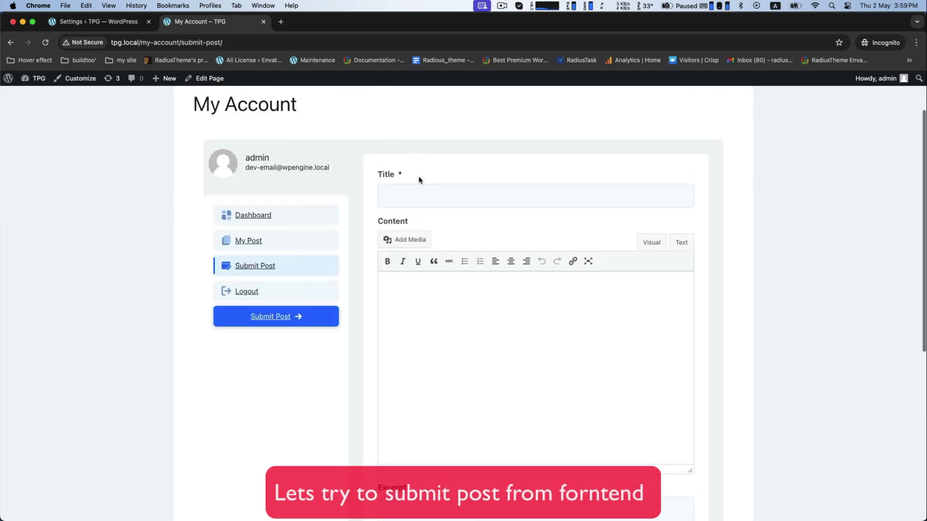
Enter the title 'This is a Test Post' and repeated test text as the content.
{"action": "type", "text": "This"}
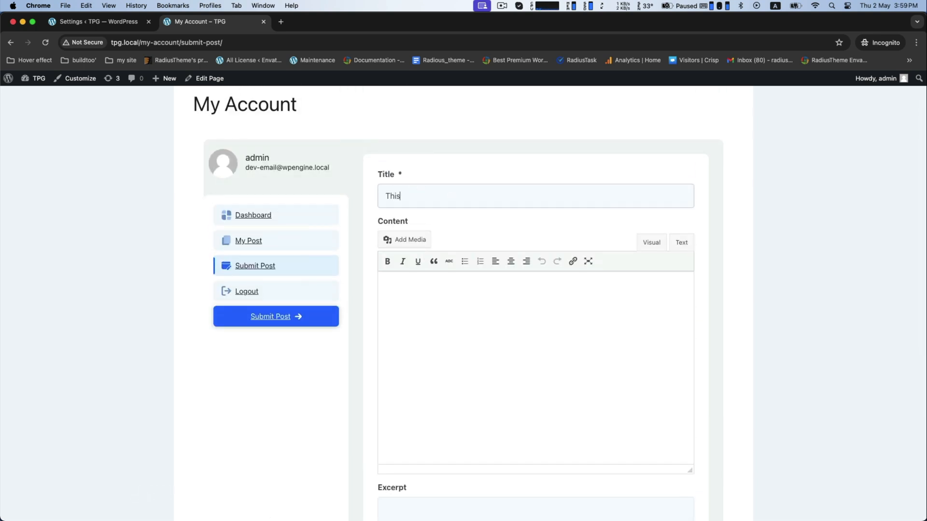
{"action": "type", "text": "is a Te"}
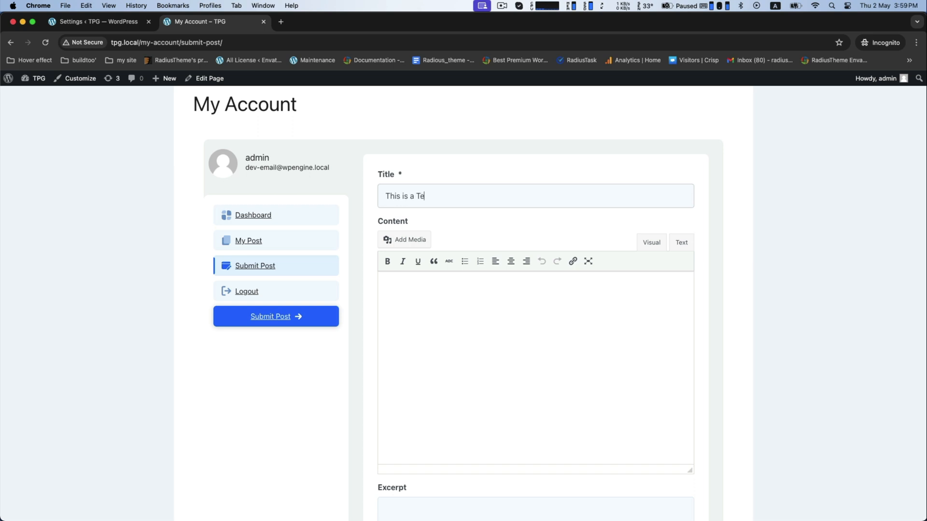
{"action": "type", "text": "st"}
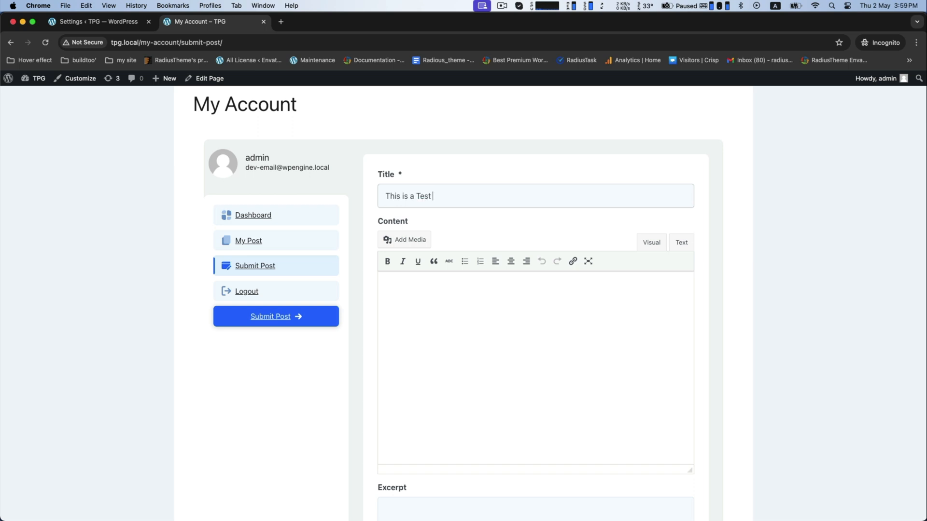
{"action": "type", "text": "Post"}
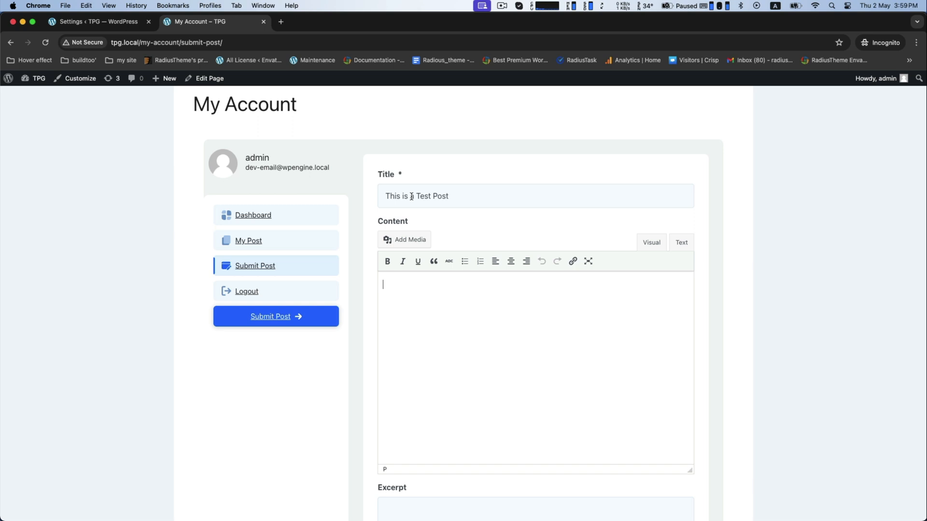
{"action": "type", "text": "This is a Test Post"}
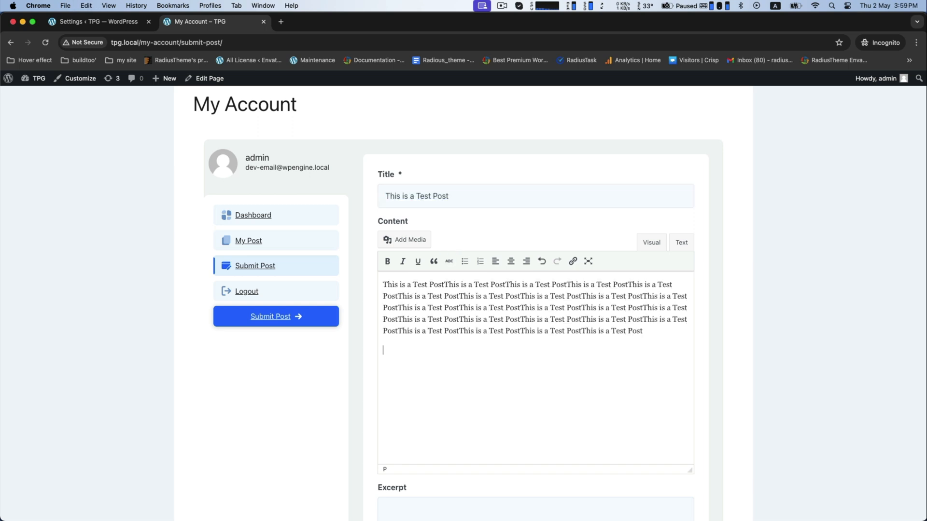
File the post under the HTML Template category and choose a featured image from the Media Library.
{"action": "scroll", "scroll_direction": "down", "scroll_amount": 3}
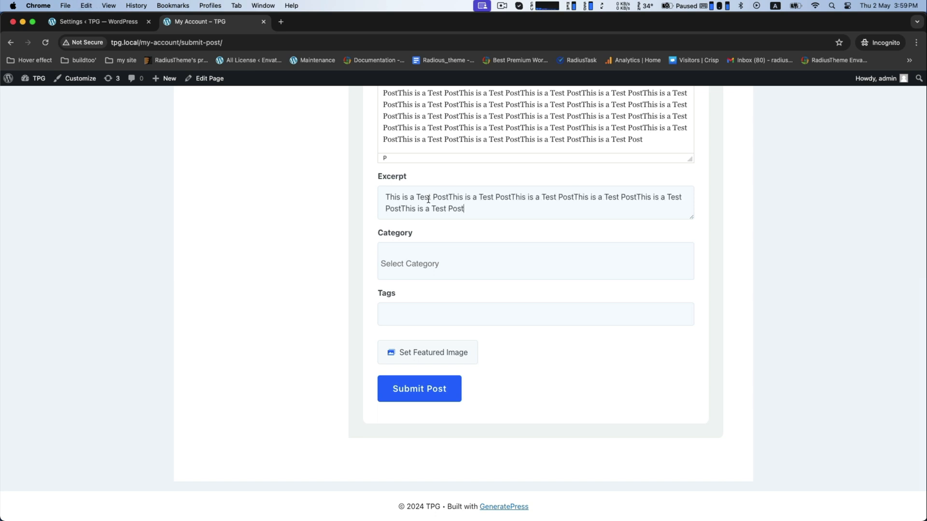
{"action": "left_click", "coordinate": [533, 263]}
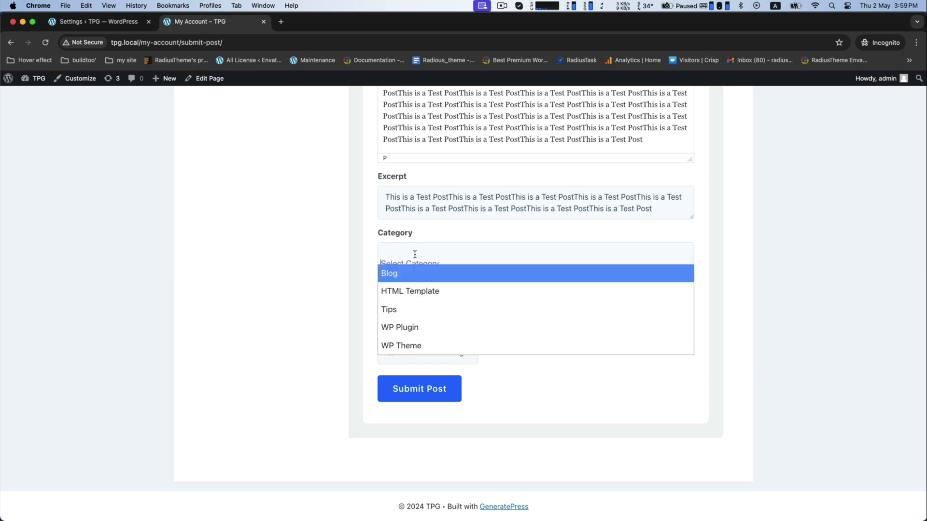
{"action": "left_click", "coordinate": [409, 291]}
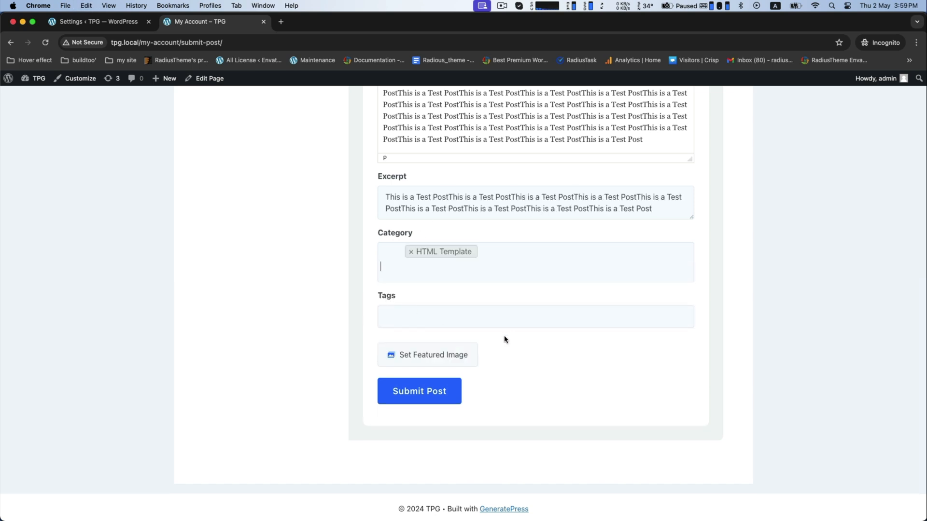
{"action": "left_click", "coordinate": [426, 354]}
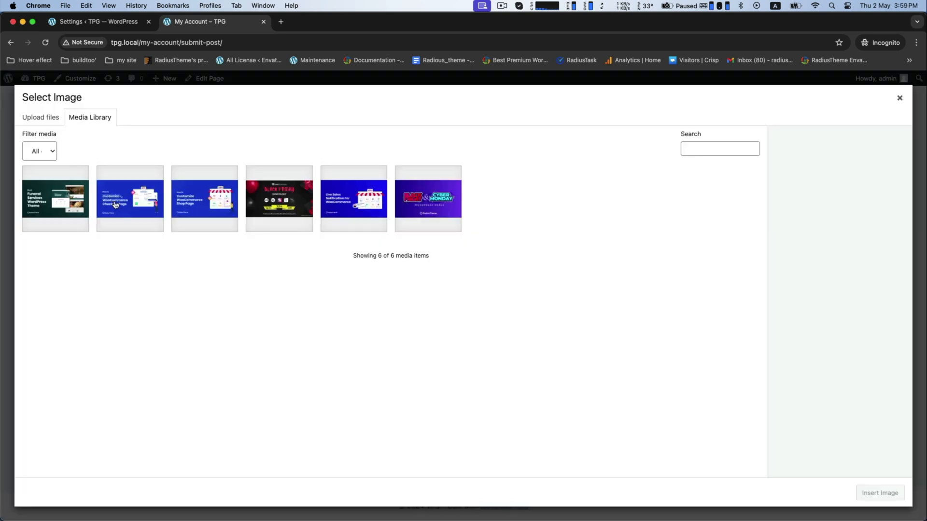
{"action": "mouse_move", "coordinate": [260, 207]}
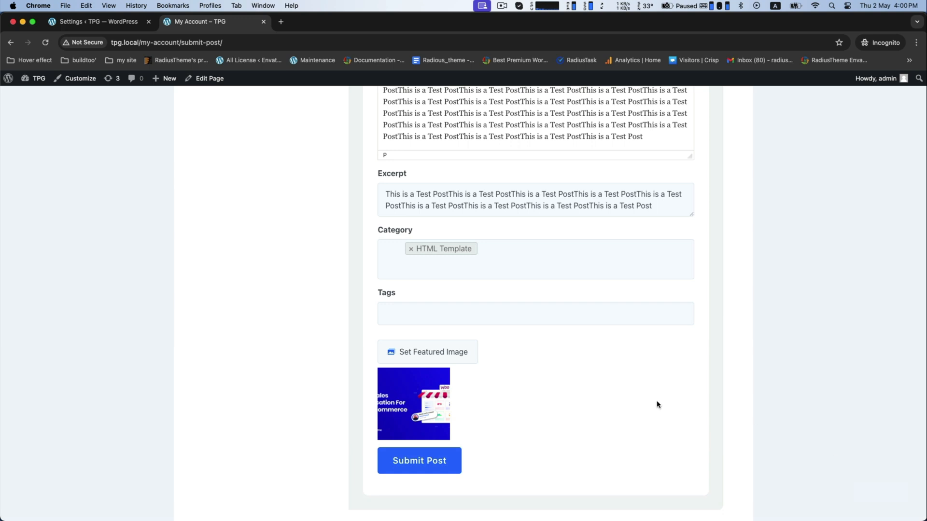
Submit the test post and confirm it lists as Pending per the admin Pending Review setting.
{"action": "left_click", "coordinate": [419, 460]}
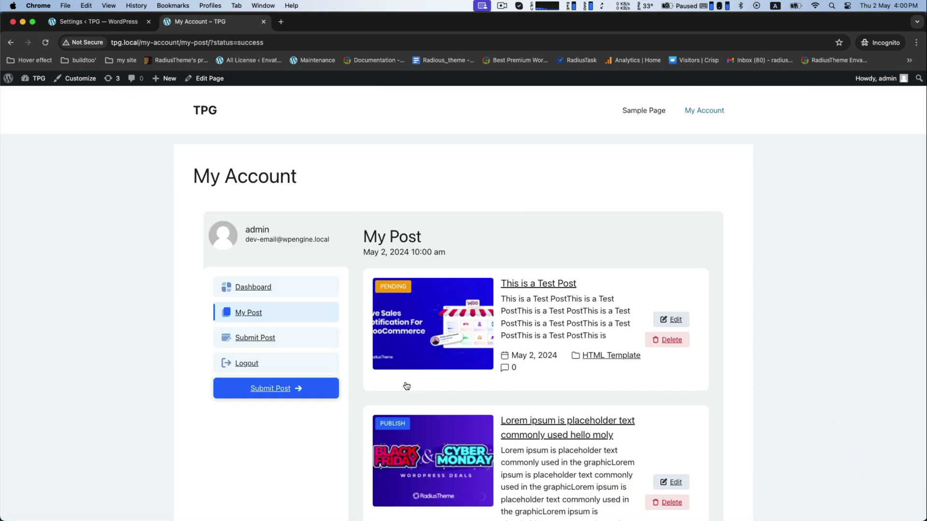
{"action": "scroll", "scroll_direction": "up", "scroll_amount": 3}
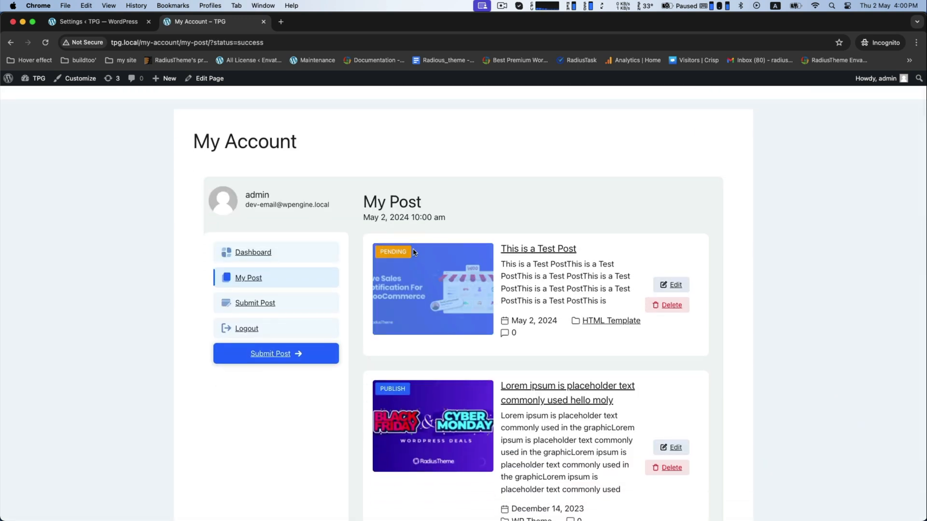
{"action": "left_click", "coordinate": [98, 22]}
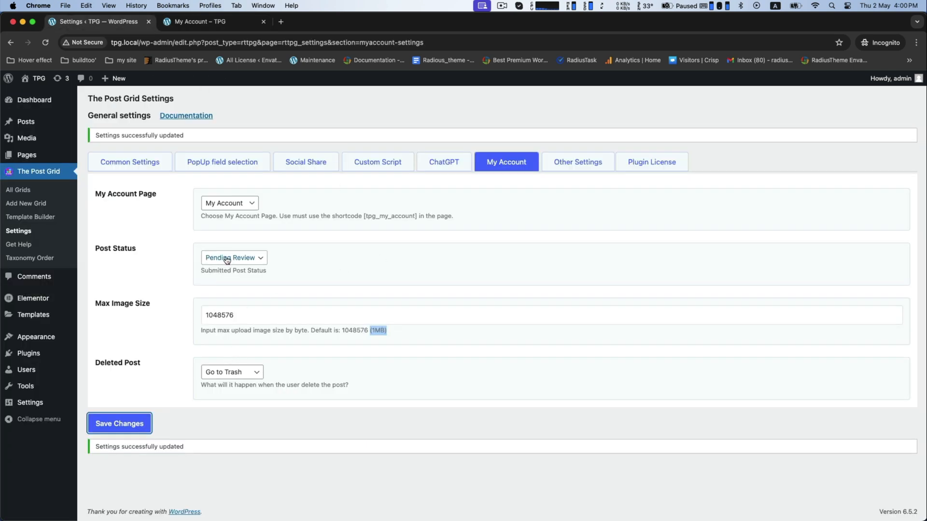
{"action": "mouse_move", "coordinate": [201, 240]}
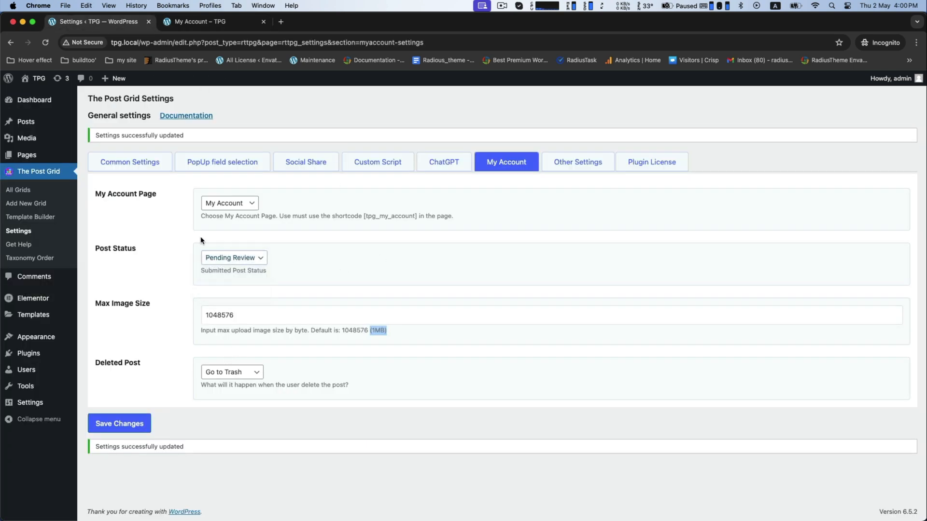
{"action": "left_click", "coordinate": [204, 21]}
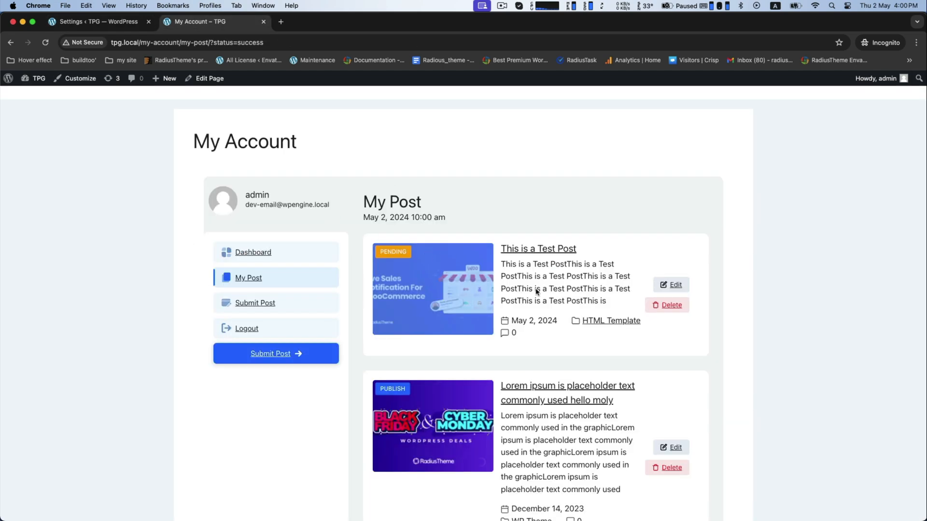
{"action": "left_click", "coordinate": [97, 22]}
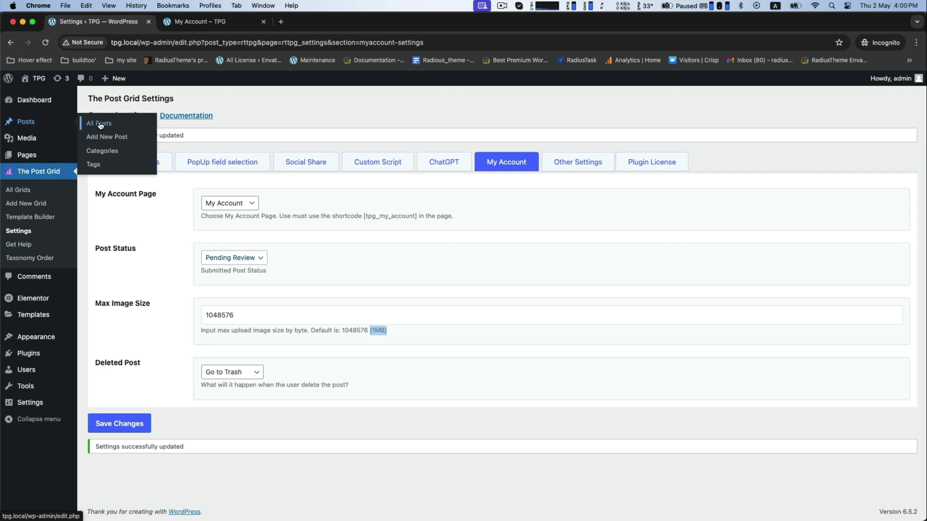
Publish the pending test post from Posts > All Posts and check it shows Publish in My Post.
{"action": "left_click", "coordinate": [98, 122]}
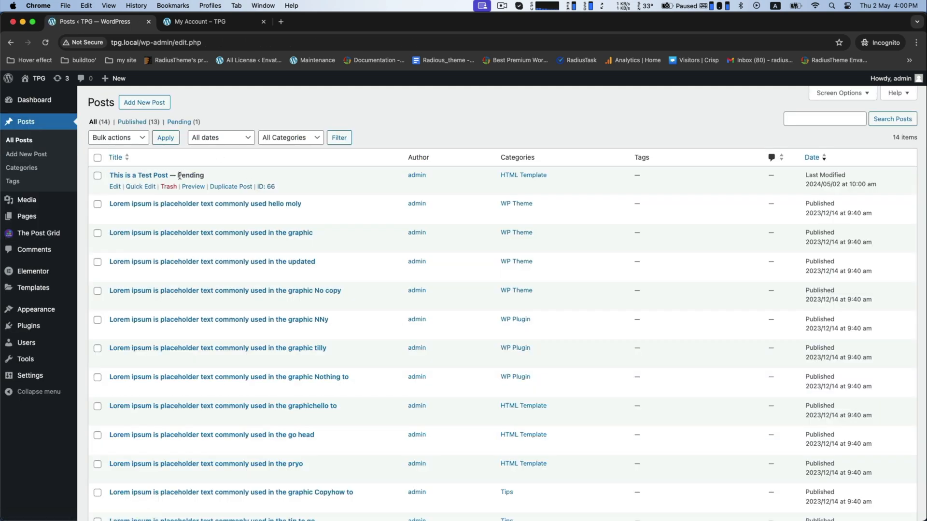
{"action": "left_click", "coordinate": [115, 186]}
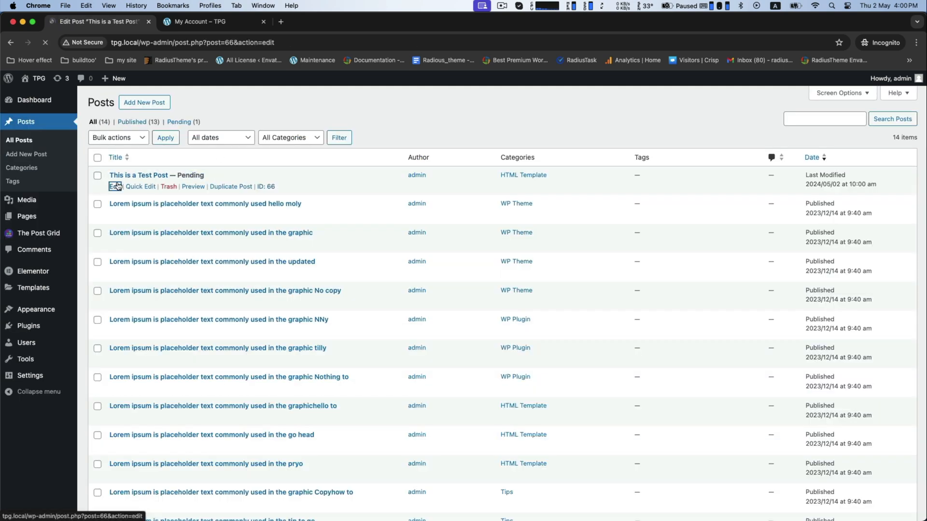
{"action": "left_click", "coordinate": [116, 186]}
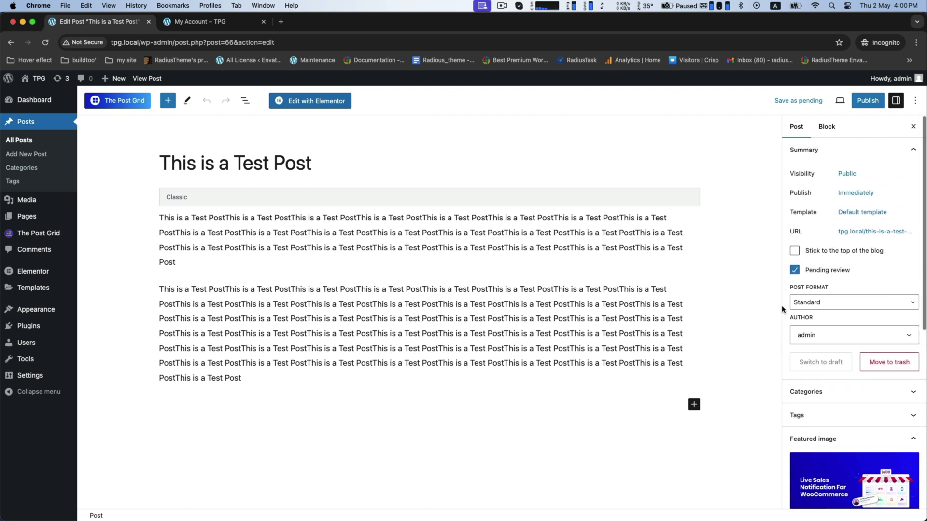
{"action": "left_click", "coordinate": [795, 270]}
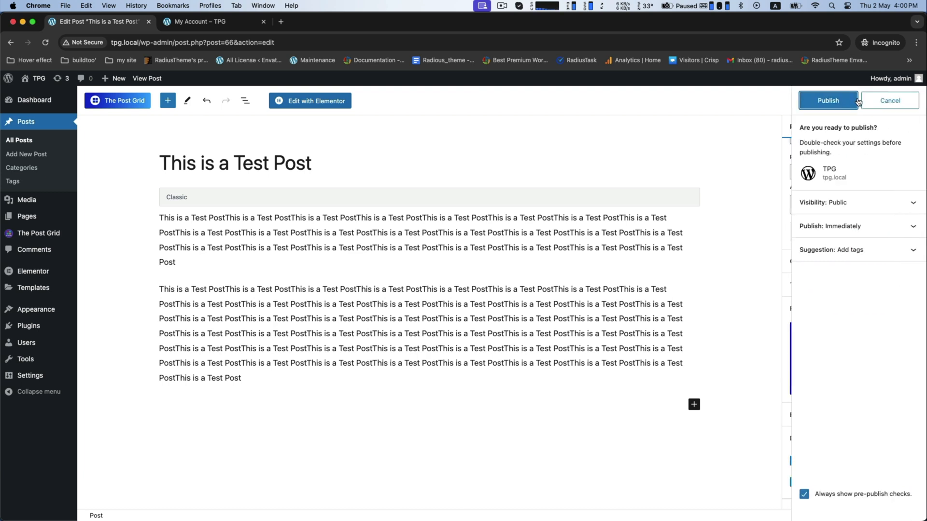
{"action": "left_click", "coordinate": [828, 100]}
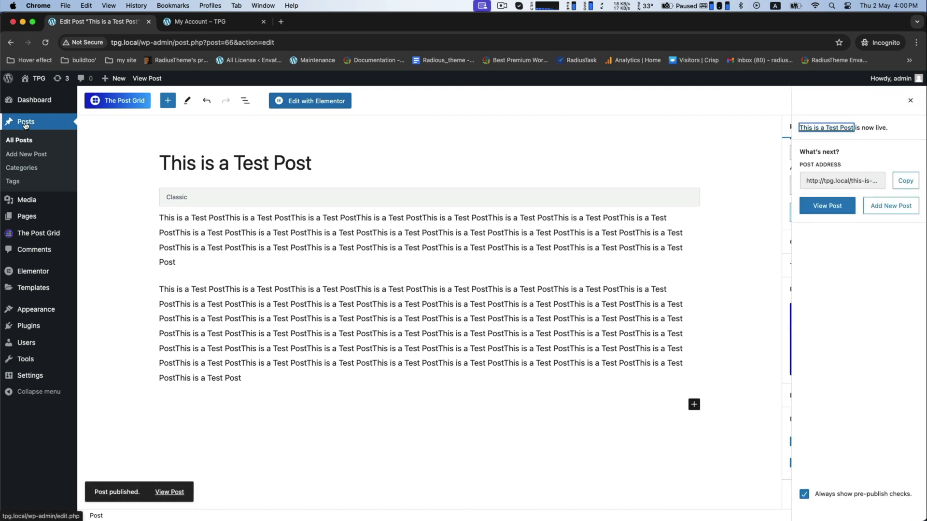
{"action": "left_click", "coordinate": [204, 21]}
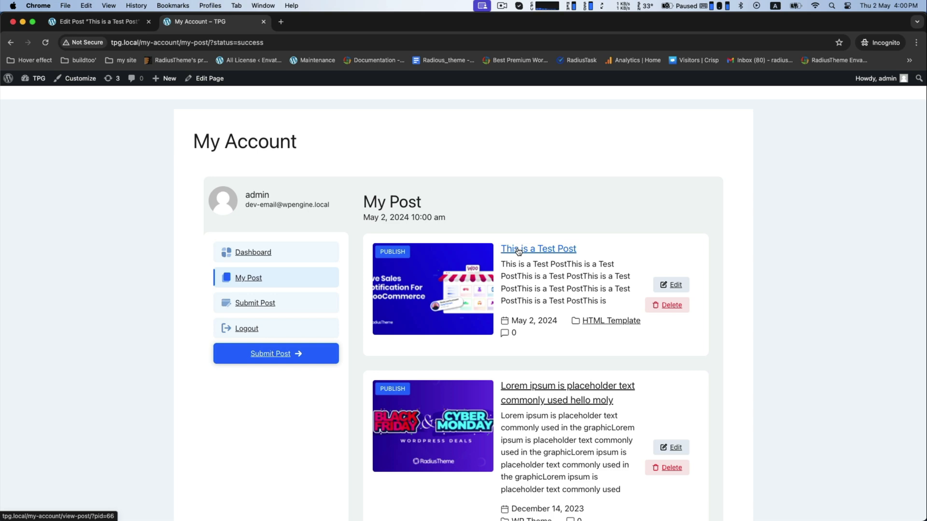
View the published test post, then show the dashboard with 15 total and 14 published posts.
{"action": "left_click", "coordinate": [538, 248]}
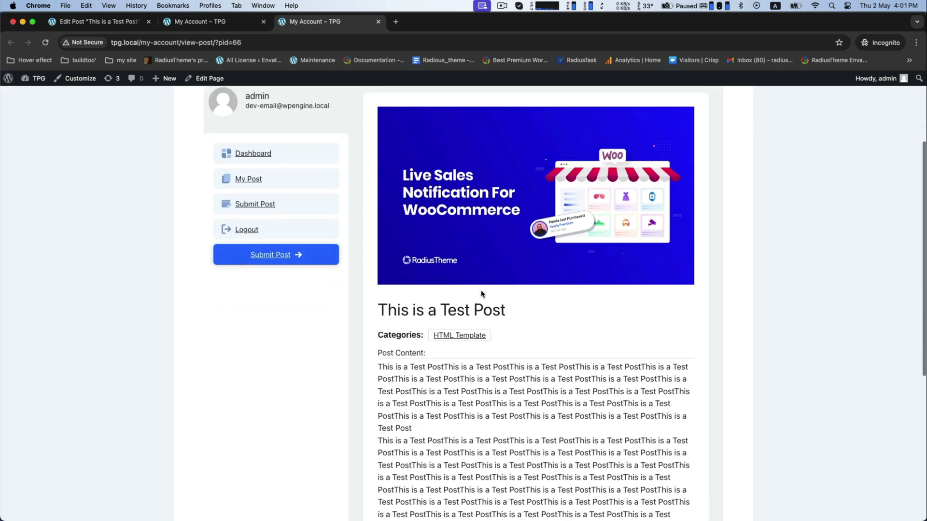
{"action": "scroll", "scroll_direction": "up", "scroll_amount": 3}
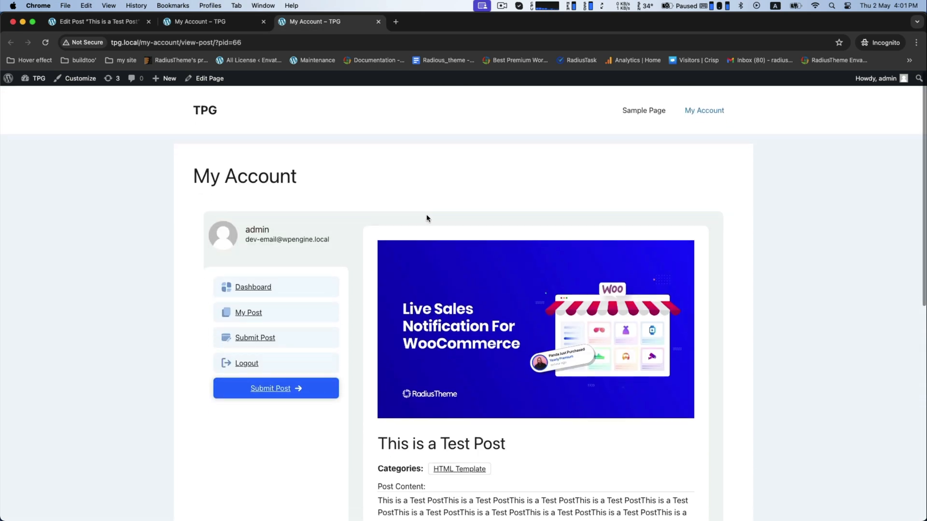
{"action": "left_click", "coordinate": [248, 312]}
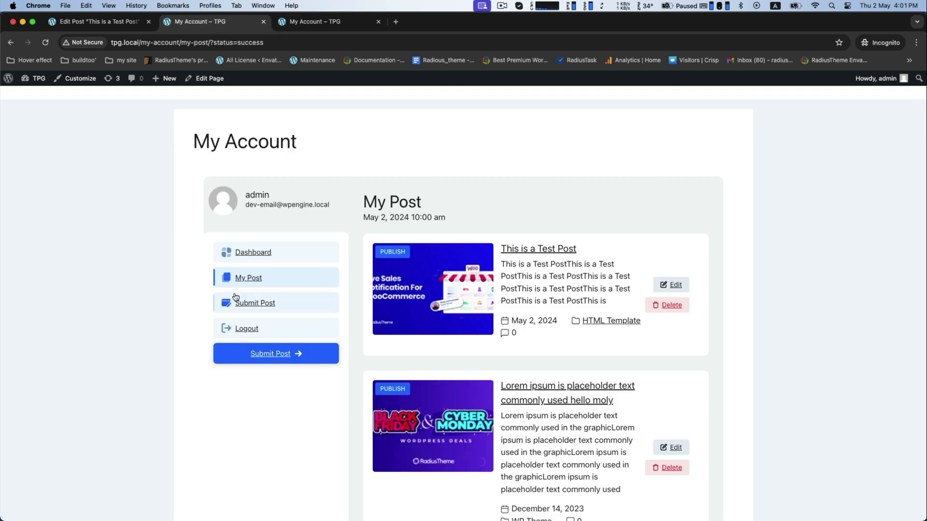
{"action": "left_click", "coordinate": [253, 252]}
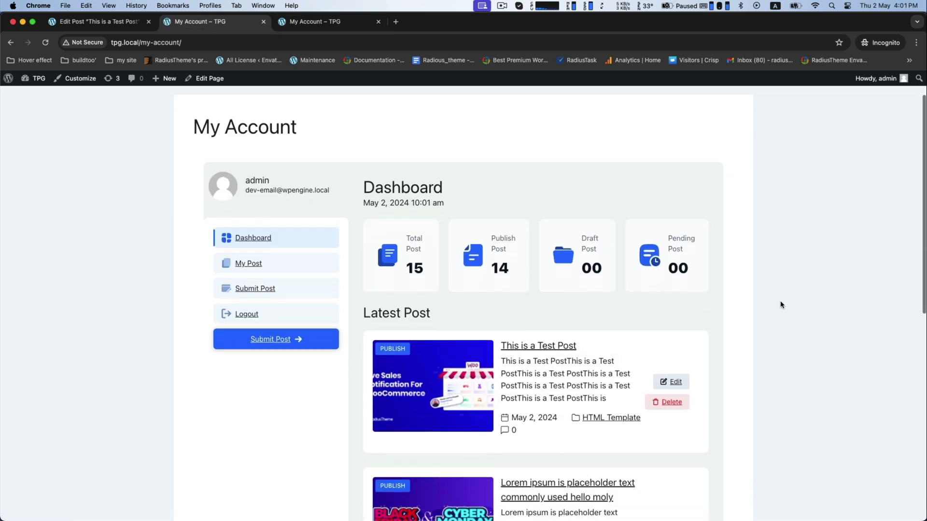
{"action": "scroll", "scroll_direction": "down", "scroll_amount": 3}
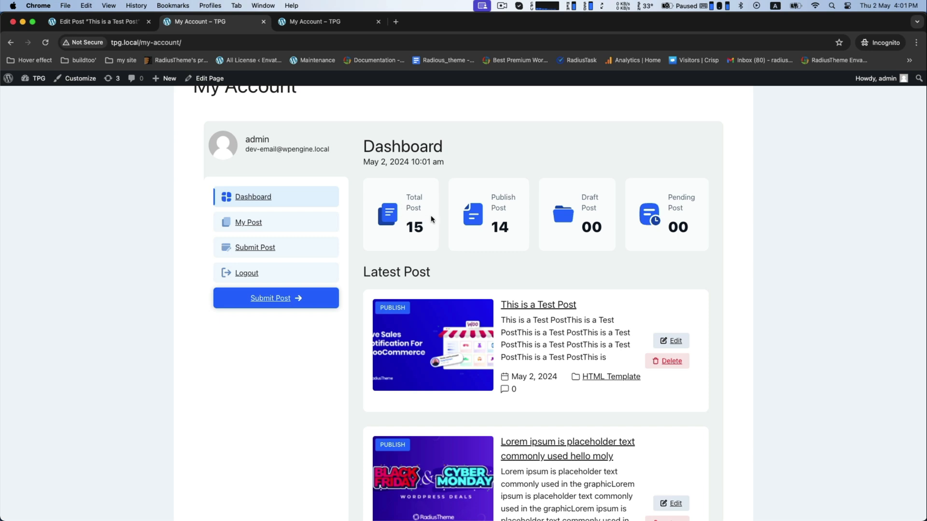